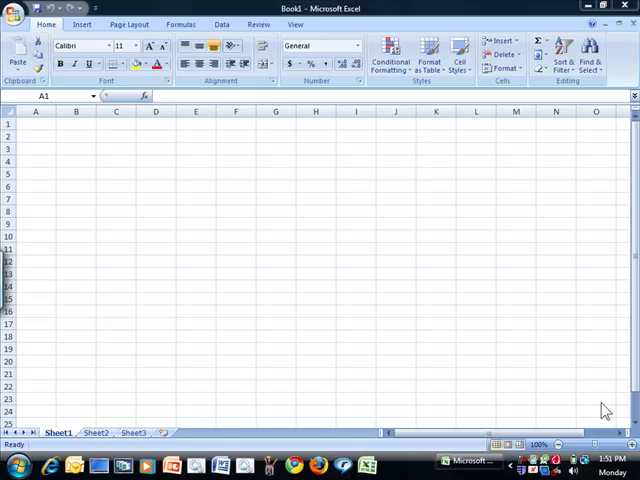
{"action": "mouse_move", "coordinate": [520, 168]}
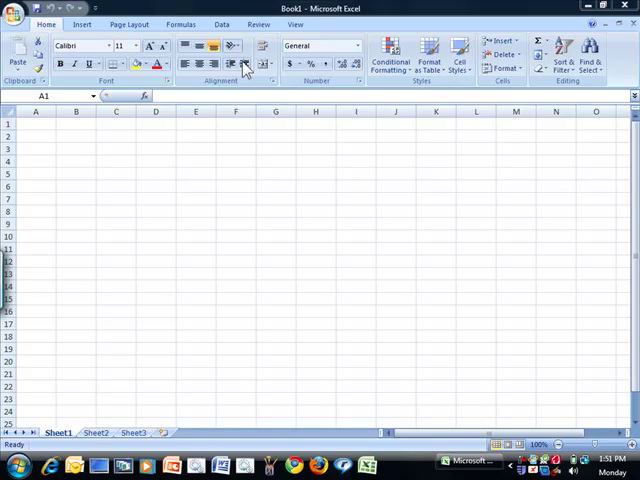
{"action": "mouse_move", "coordinate": [38, 58]}
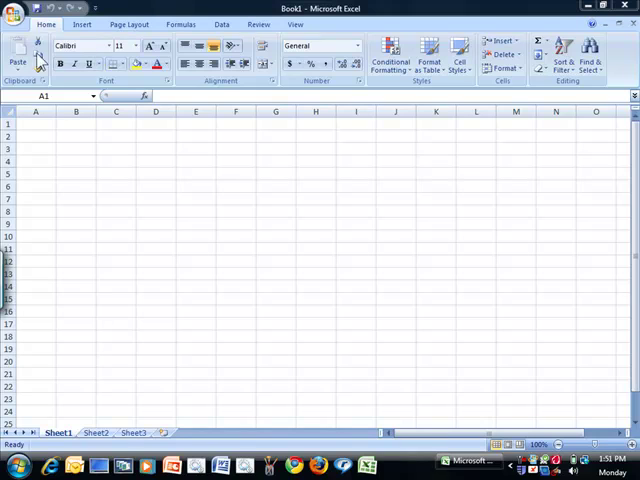
{"action": "mouse_move", "coordinate": [244, 56]}
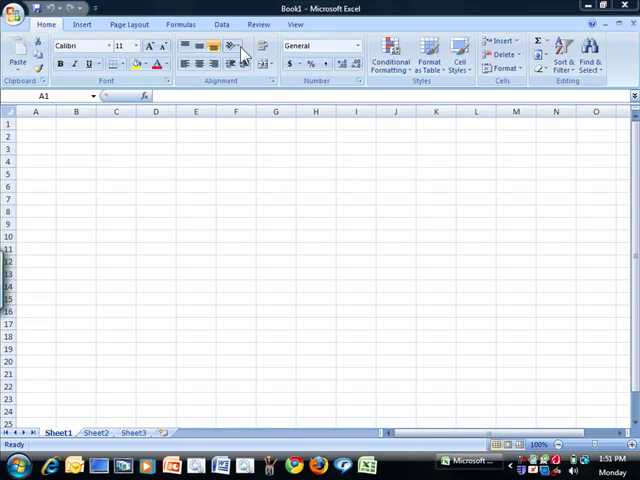
{"action": "mouse_move", "coordinate": [376, 56]}
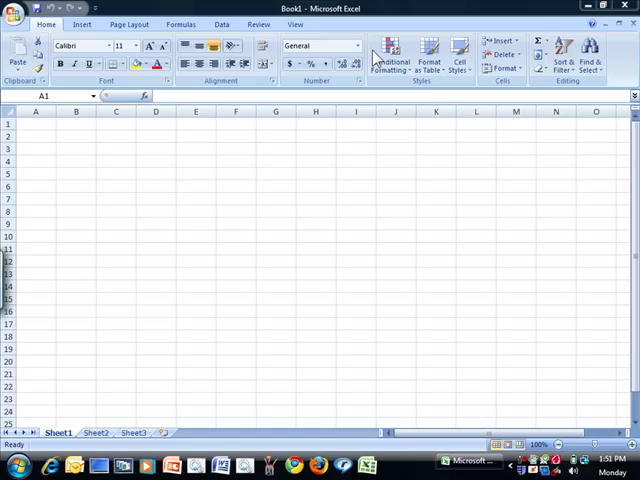
{"action": "mouse_move", "coordinate": [424, 70]}
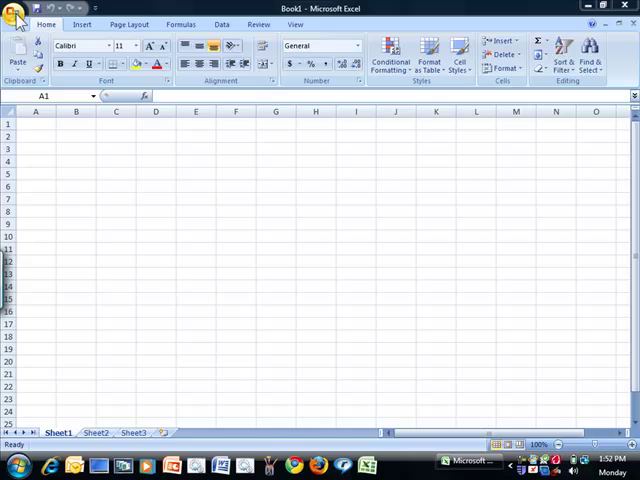
- Save the workbook to the Desktop as an Excel workbook named demonstration
{"action": "left_click", "coordinate": [16, 12]}
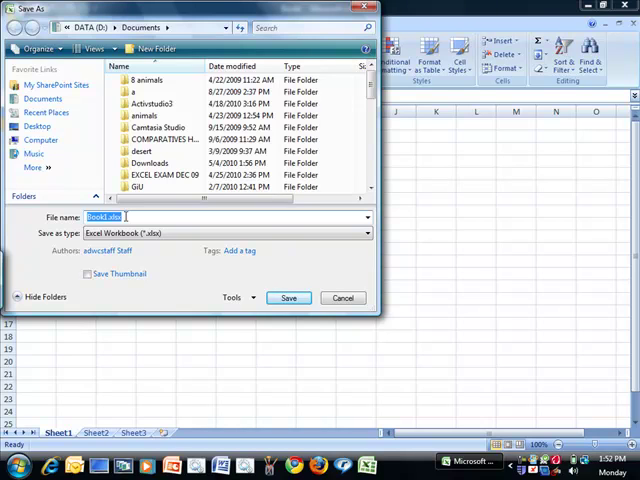
{"action": "type", "text": "demonstra"}
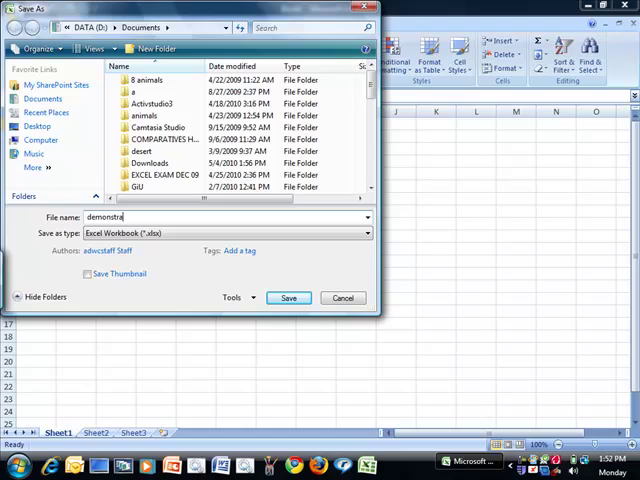
{"action": "type", "text": "tion"}
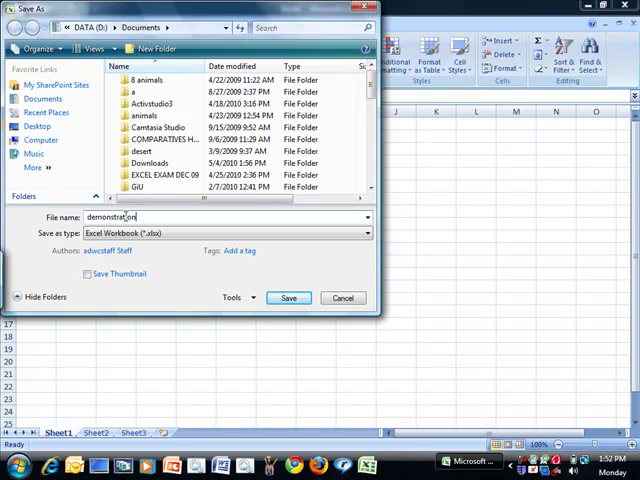
{"action": "mouse_move", "coordinate": [36, 128]}
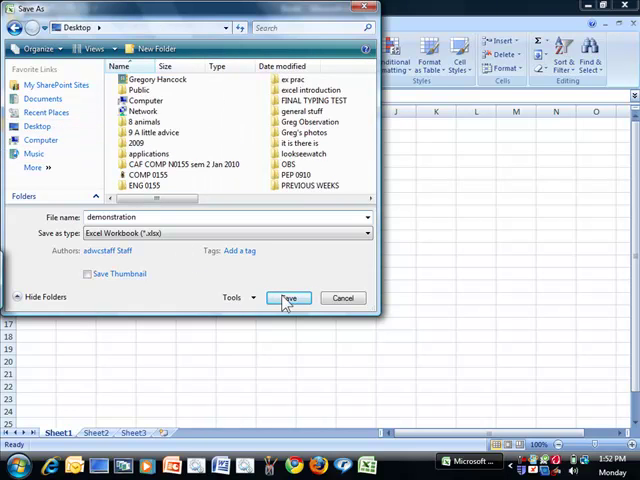
{"action": "left_click", "coordinate": [288, 296]}
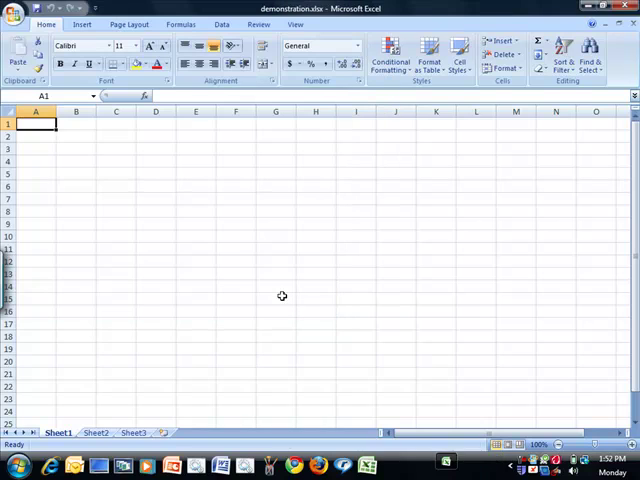
{"action": "mouse_move", "coordinate": [280, 160]}
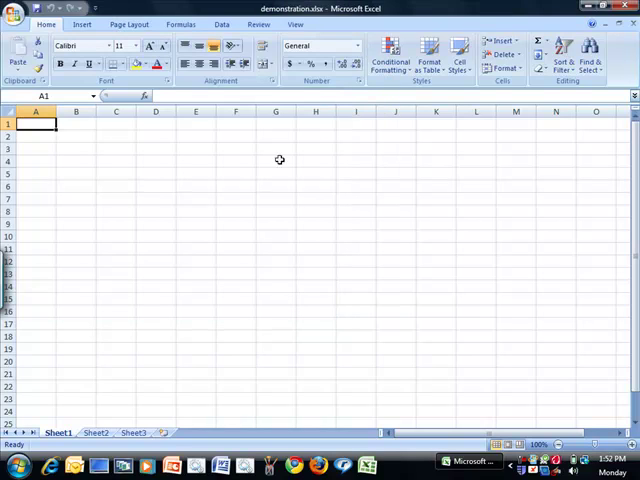
{"action": "mouse_move", "coordinate": [292, 24]}
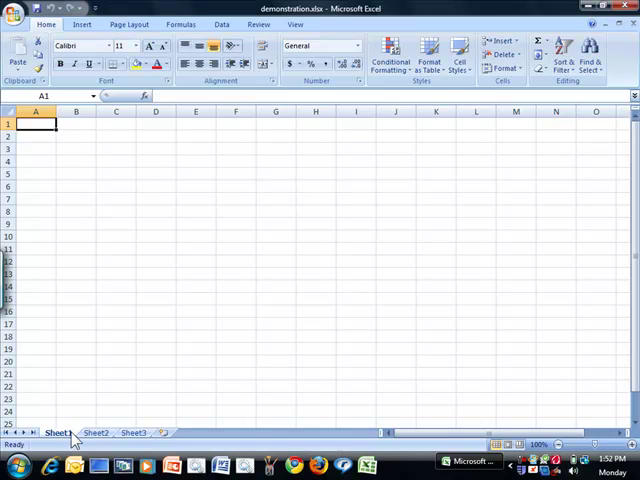
{"action": "mouse_move", "coordinate": [128, 438]}
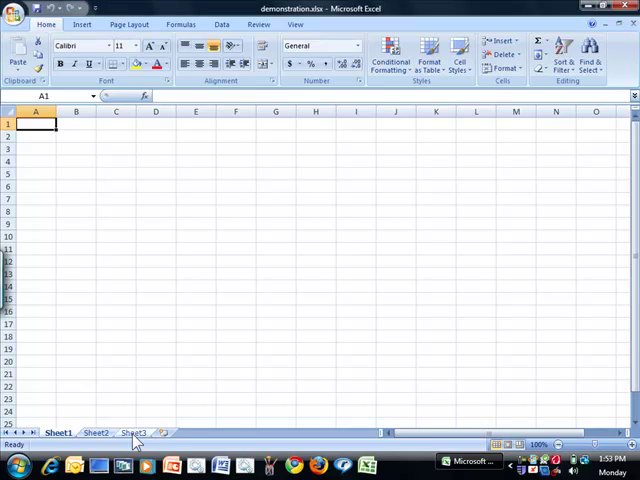
{"action": "mouse_move", "coordinate": [156, 438]}
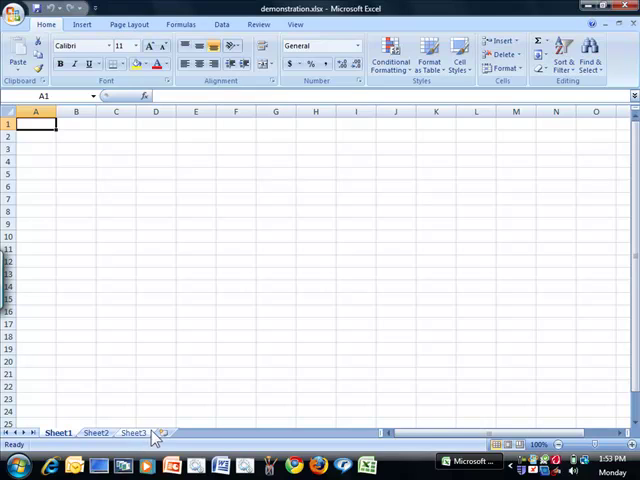
{"action": "mouse_move", "coordinate": [160, 432]}
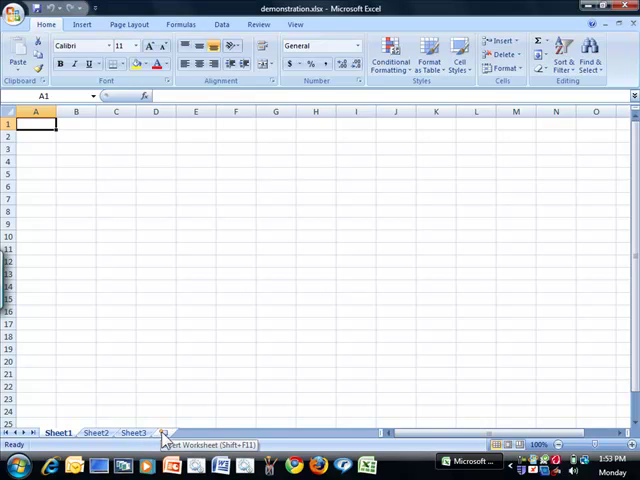
- Insert a new worksheet, Sheet4, after Sheet3
{"action": "left_click", "coordinate": [164, 432]}
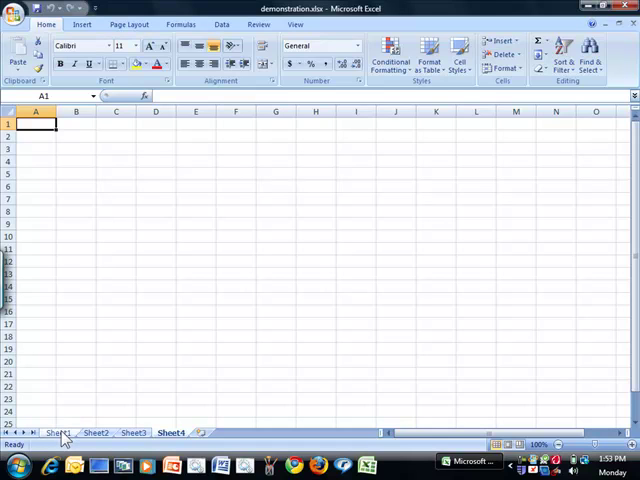
- Rename the first two sheet tabs to exercise 1 and salary
{"action": "left_click", "coordinate": [56, 432]}
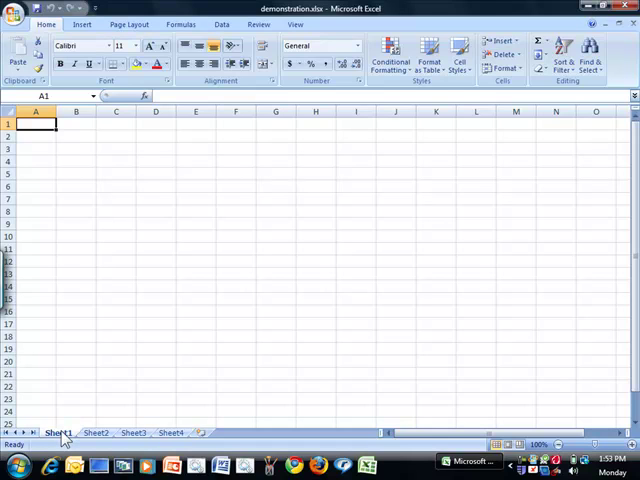
{"action": "right_click", "coordinate": [60, 432]}
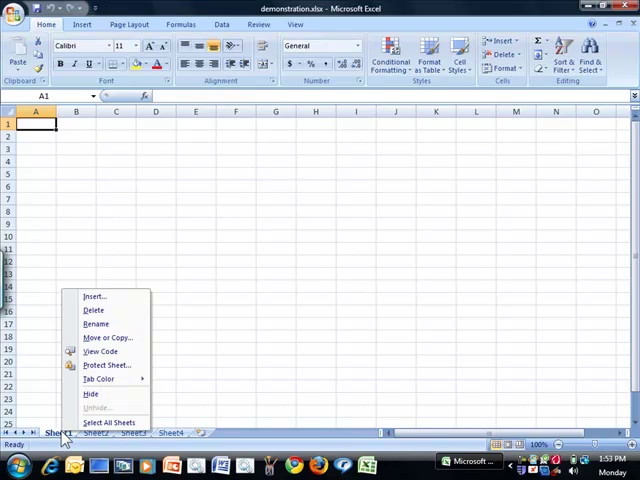
{"action": "mouse_move", "coordinate": [96, 324]}
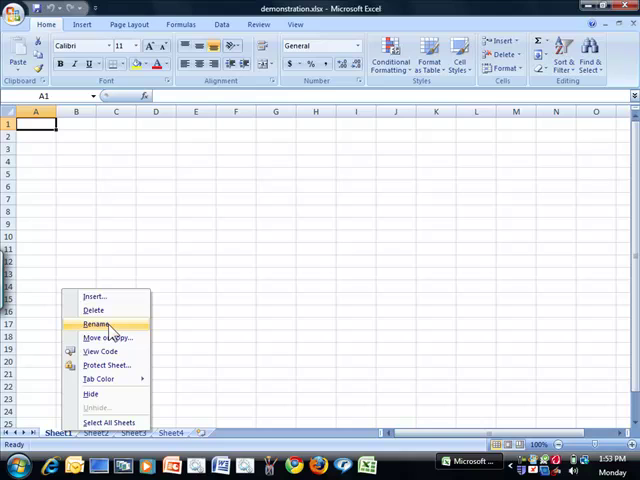
{"action": "left_click", "coordinate": [94, 324]}
{"action": "type", "text": "exerci"}
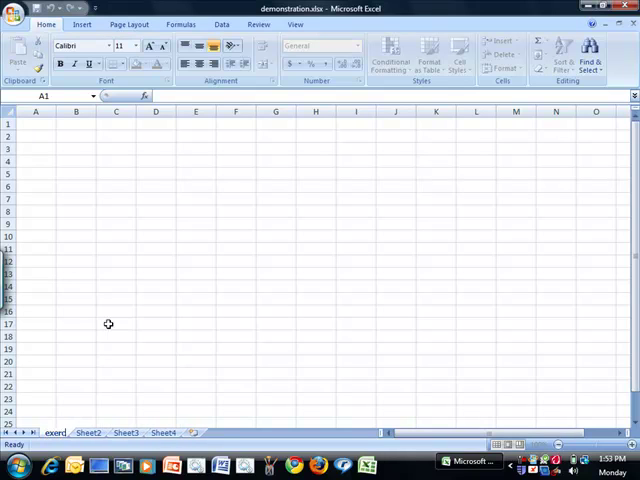
{"action": "double_click", "coordinate": [58, 432]}
{"action": "type", "text": "se 1"}
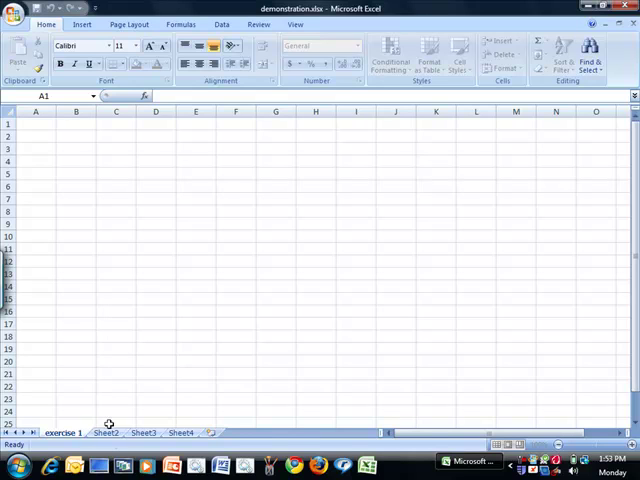
{"action": "right_click", "coordinate": [104, 432]}
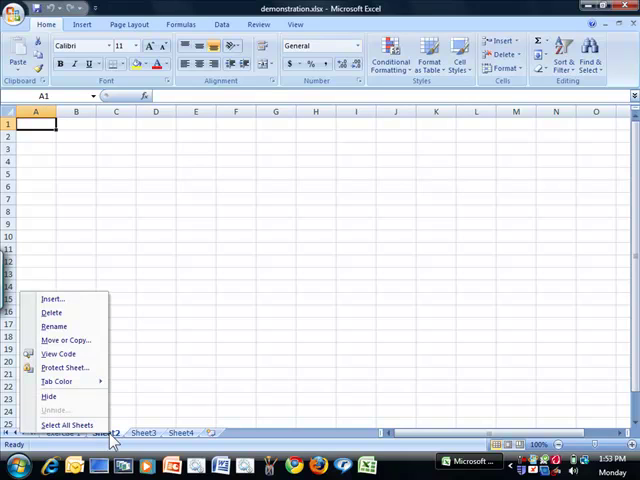
{"action": "mouse_move", "coordinate": [52, 328]}
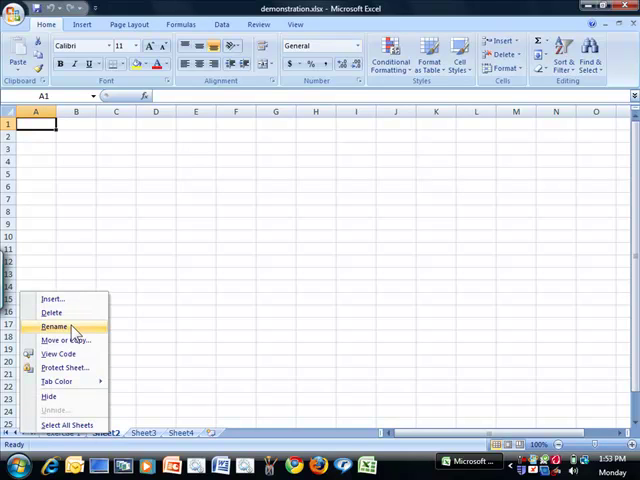
{"action": "left_click", "coordinate": [54, 328]}
{"action": "type", "text": "salary"}
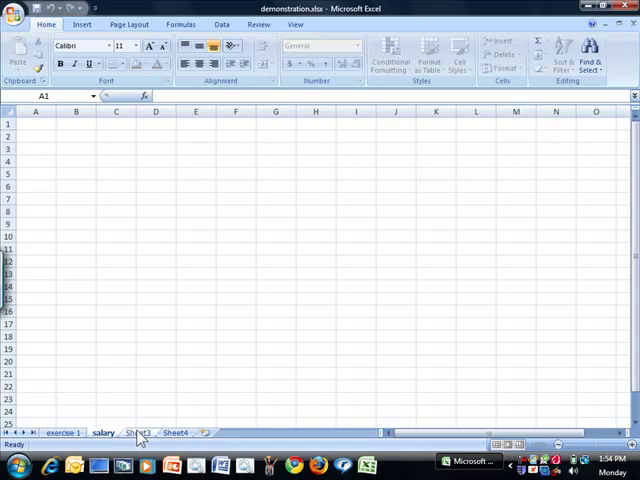
- Rename the remaining sheet tabs to tickets and exercise 2
{"action": "right_click", "coordinate": [136, 432]}
{"action": "type", "text": "tickets"}
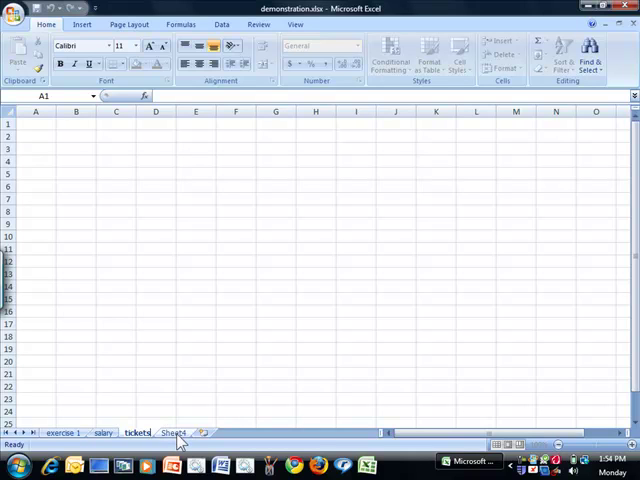
{"action": "right_click", "coordinate": [136, 432]}
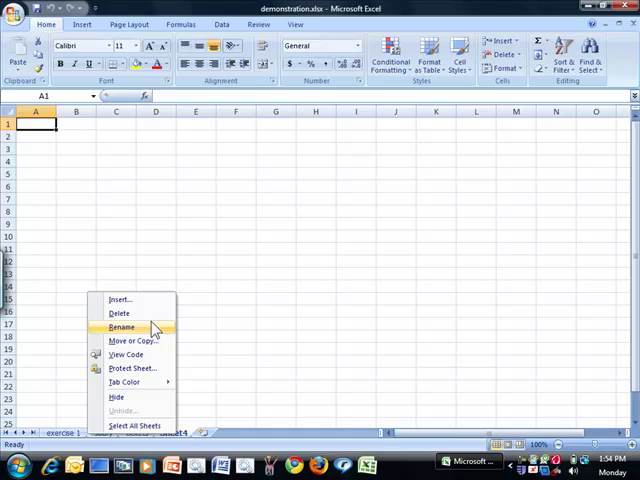
{"action": "left_click", "coordinate": [120, 328]}
{"action": "type", "text": "exercise 2"}
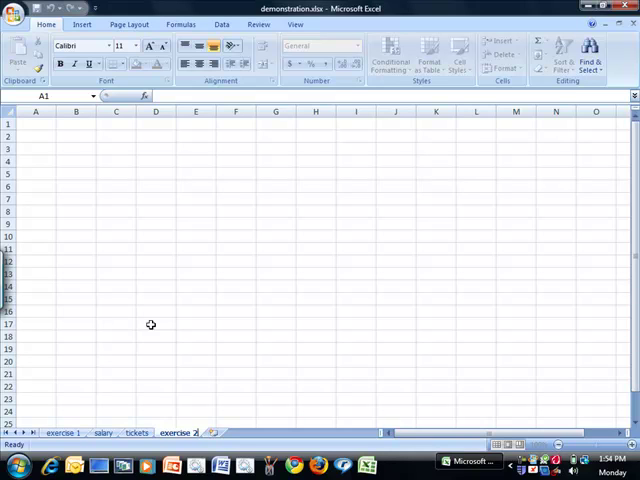
{"action": "mouse_move", "coordinate": [184, 432]}
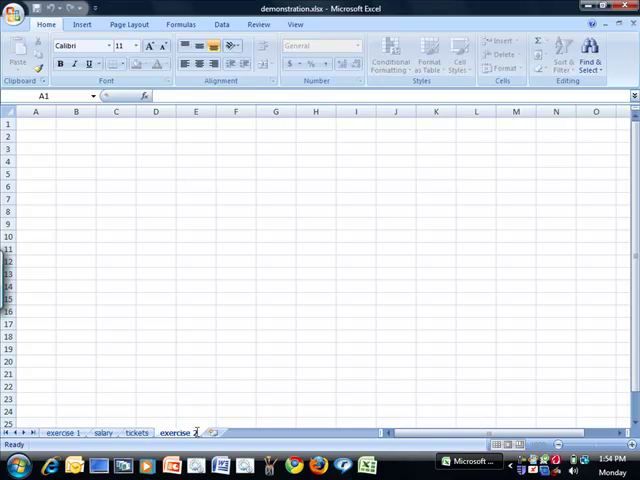
- Move the exercise 2 sheet tab to sit directly after exercise 1
{"action": "left_click", "coordinate": [176, 432]}
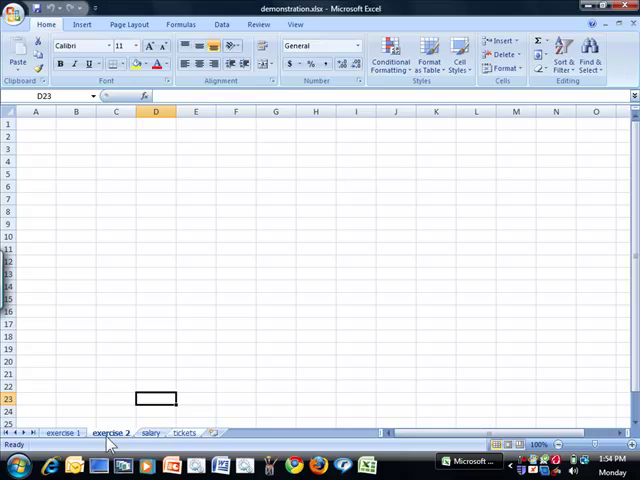
{"action": "mouse_move", "coordinate": [376, 176]}
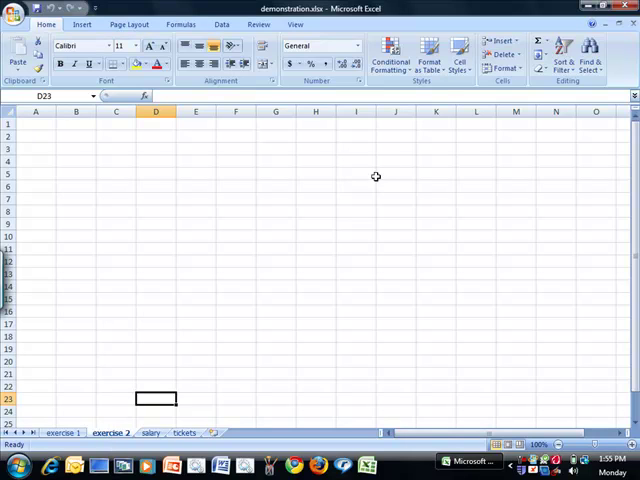
{"action": "mouse_move", "coordinate": [272, 148]}
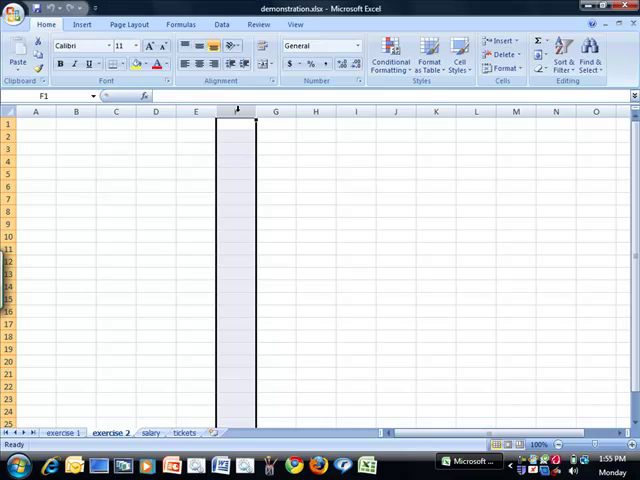
- Enter the label cell D5 into cell D5 on the exercise 2 sheet
{"action": "left_click", "coordinate": [236, 112]}
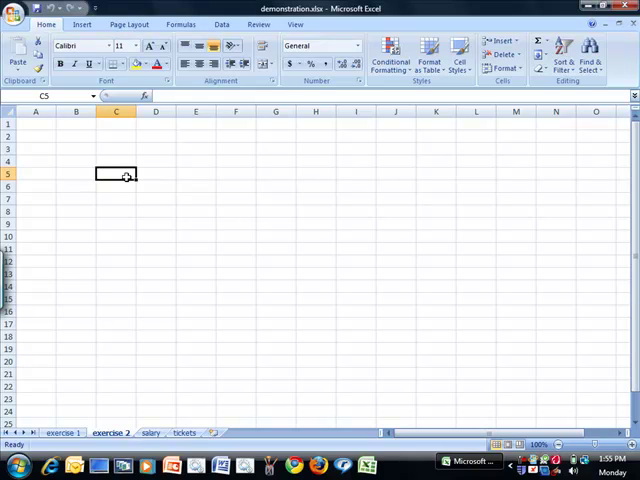
{"action": "left_click", "coordinate": [156, 174]}
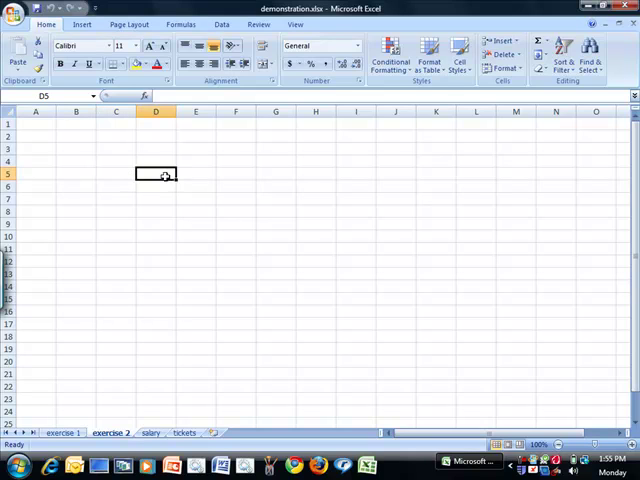
{"action": "type", "text": "cel"}
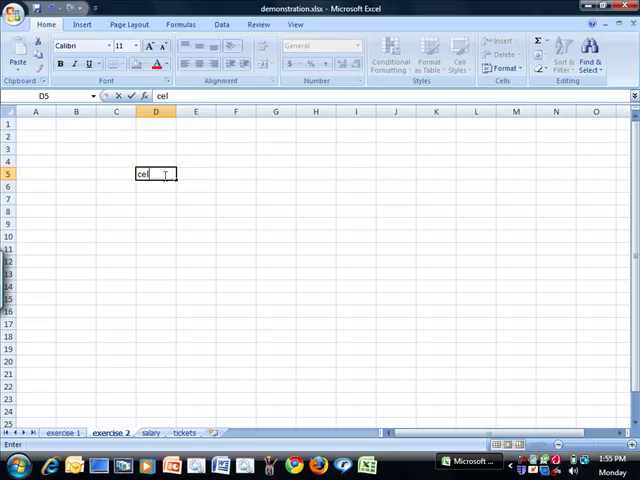
{"action": "type", "text": "l"}
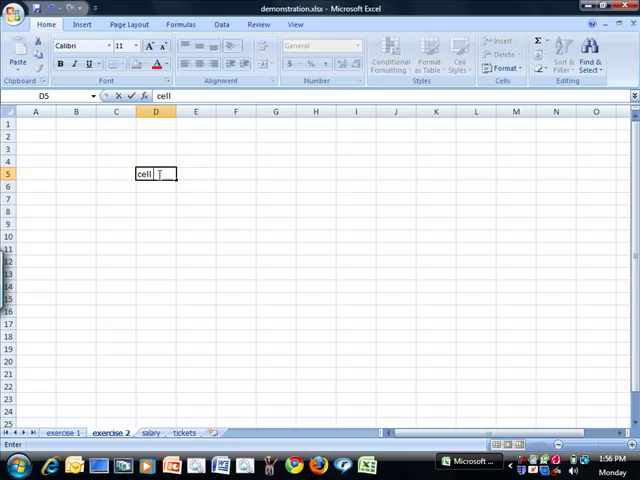
{"action": "type", "text": "D5"}
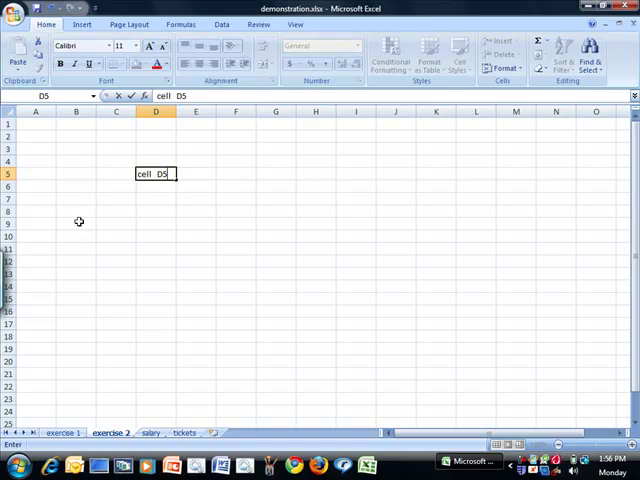
- Commit the D5 label and enter B8 into cell B8
{"action": "left_click", "coordinate": [76, 212]}
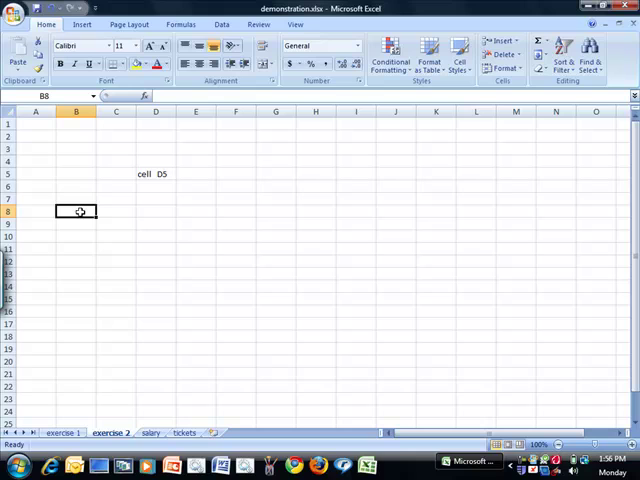
{"action": "type", "text": "B"}
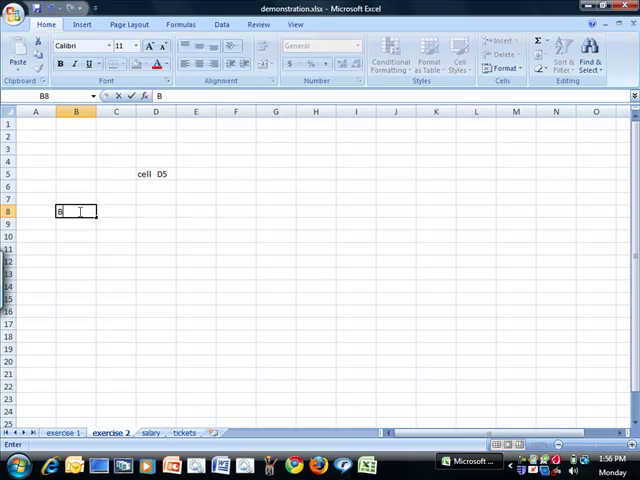
{"action": "type", "text": "8"}
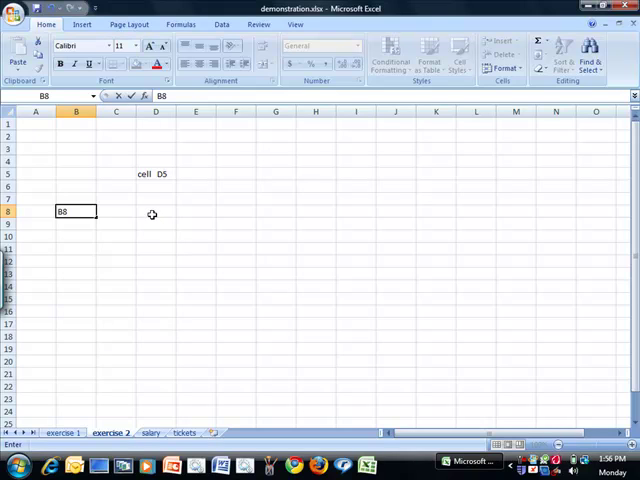
{"action": "mouse_move", "coordinate": [152, 212]}
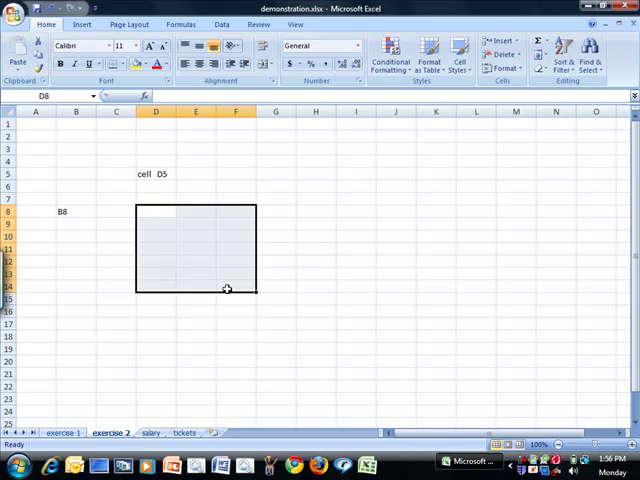
{"action": "mouse_move", "coordinate": [128, 208]}
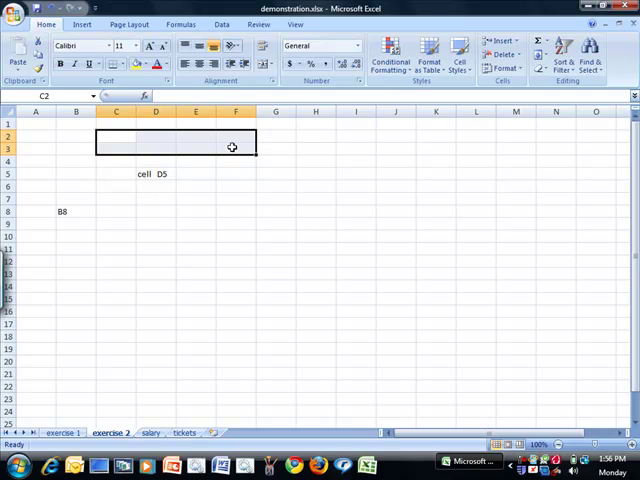
{"action": "mouse_move", "coordinate": [278, 136]}
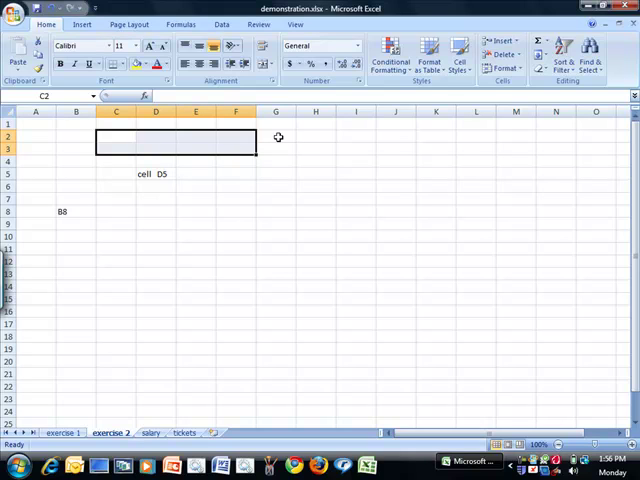
{"action": "type", "text": "range"}
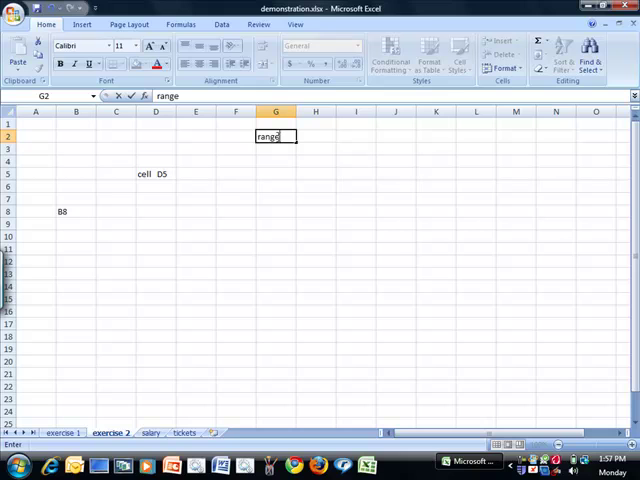
- Commit the word range in cell G2 by selecting another cell
{"action": "left_click", "coordinate": [116, 196]}
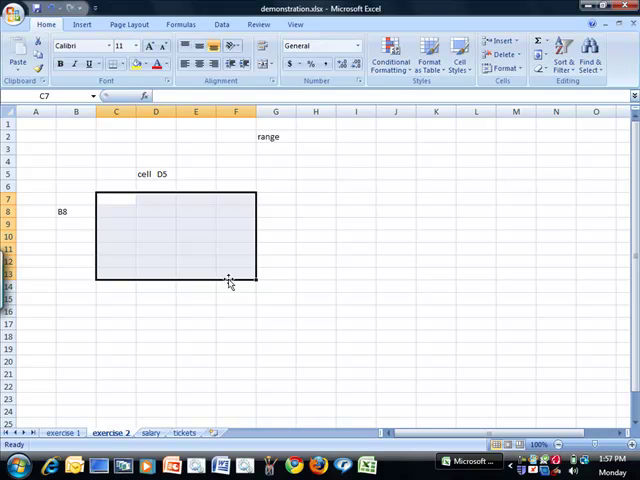
{"action": "mouse_move", "coordinate": [120, 196]}
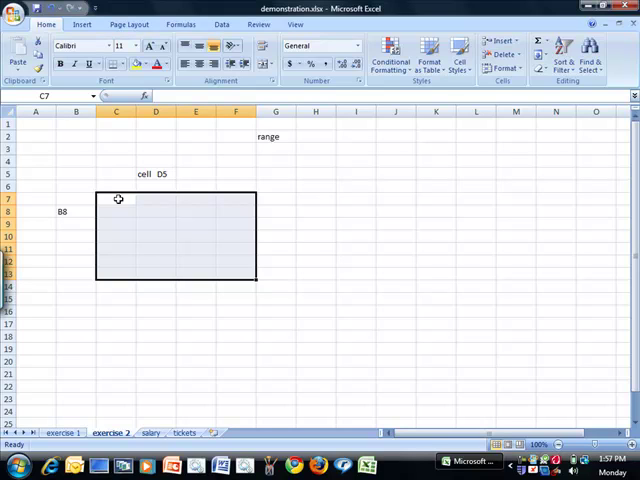
{"action": "mouse_move", "coordinate": [224, 272]}
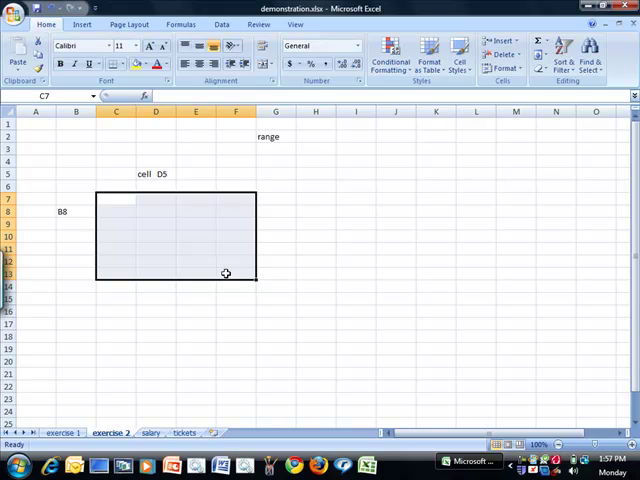
{"action": "mouse_move", "coordinate": [204, 268]}
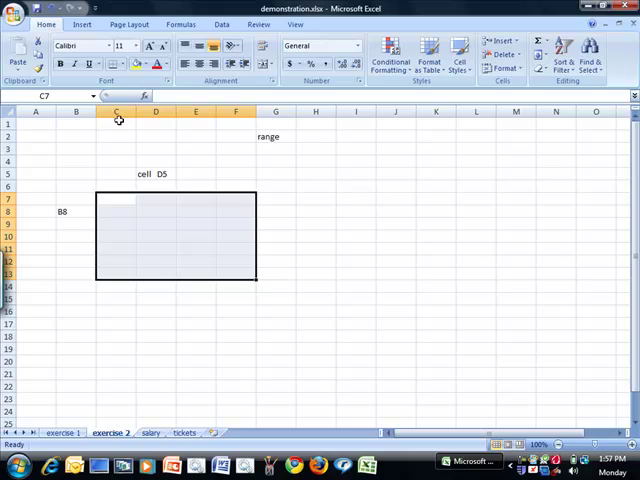
{"action": "mouse_move", "coordinate": [16, 200]}
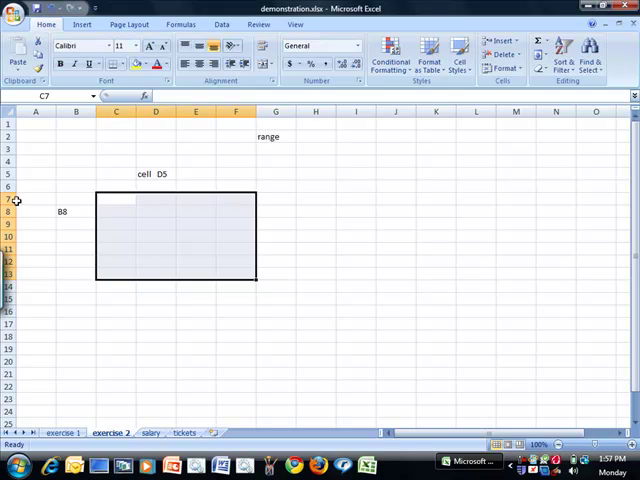
{"action": "mouse_move", "coordinate": [216, 180]}
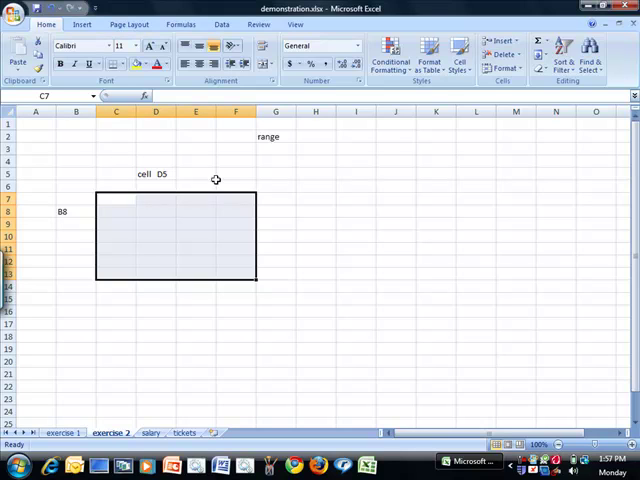
{"action": "mouse_move", "coordinate": [240, 224]}
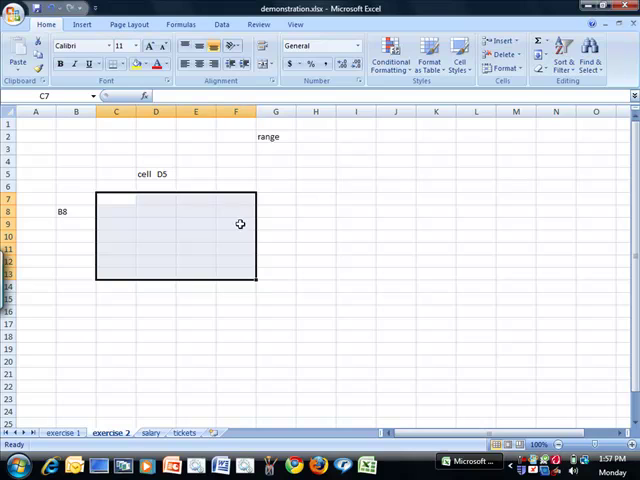
{"action": "mouse_move", "coordinate": [18, 272]}
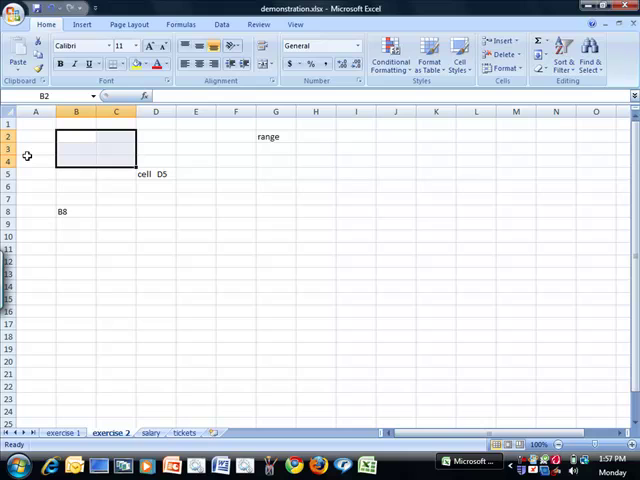
{"action": "mouse_move", "coordinate": [240, 164]}
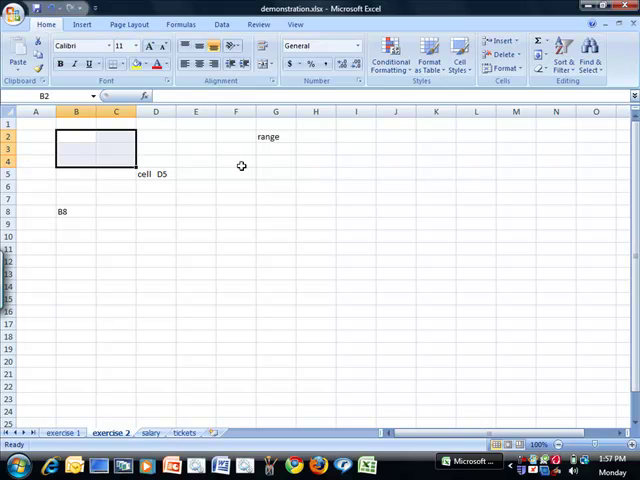
{"action": "left_click_drag", "start_coordinate": [236, 148], "coordinate": [236, 236]}
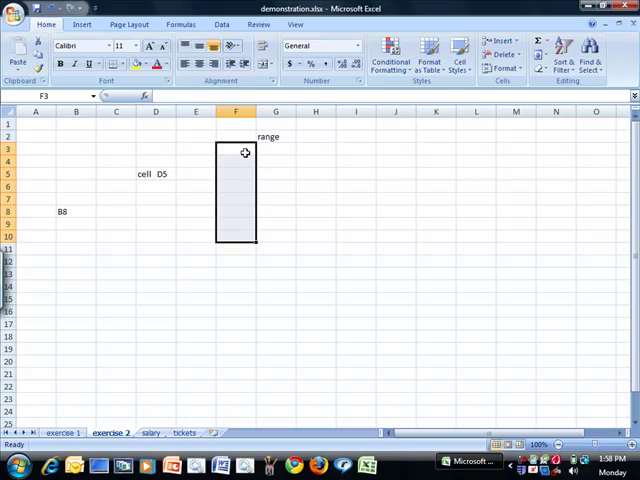
{"action": "mouse_move", "coordinate": [240, 236]}
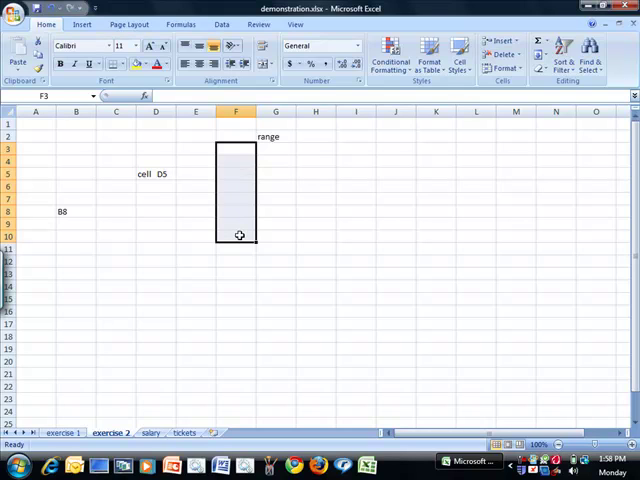
{"action": "mouse_move", "coordinate": [132, 210]}
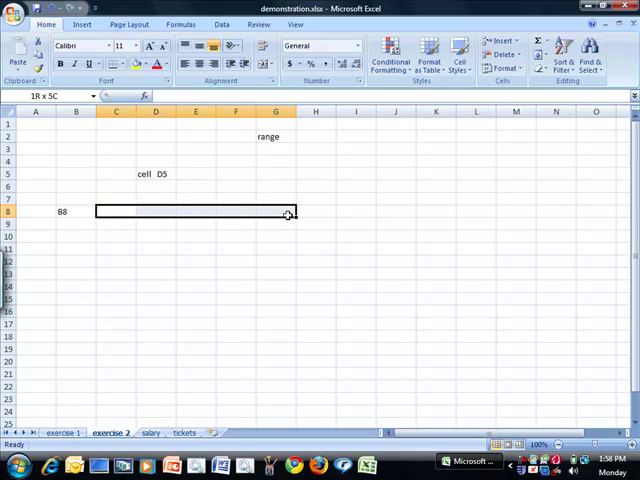
{"action": "left_click", "coordinate": [116, 212]}
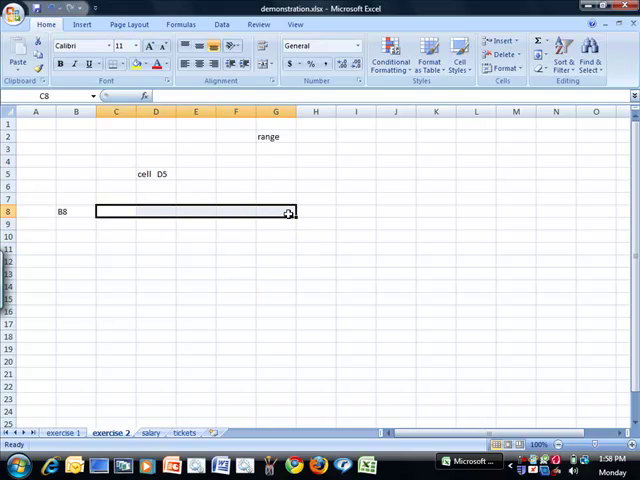
{"action": "mouse_move", "coordinate": [132, 166]}
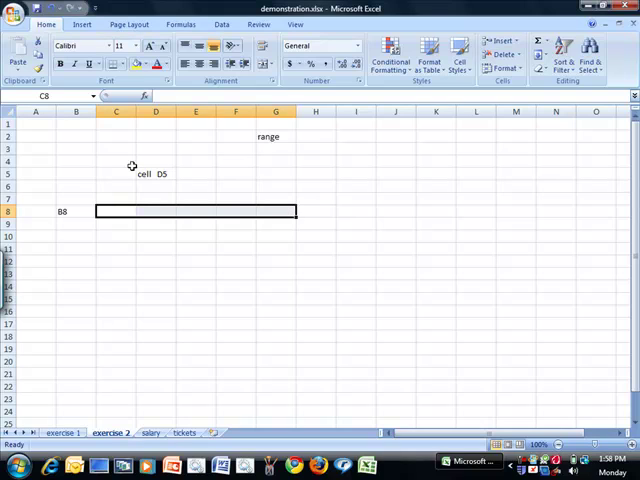
{"action": "mouse_move", "coordinate": [228, 144]}
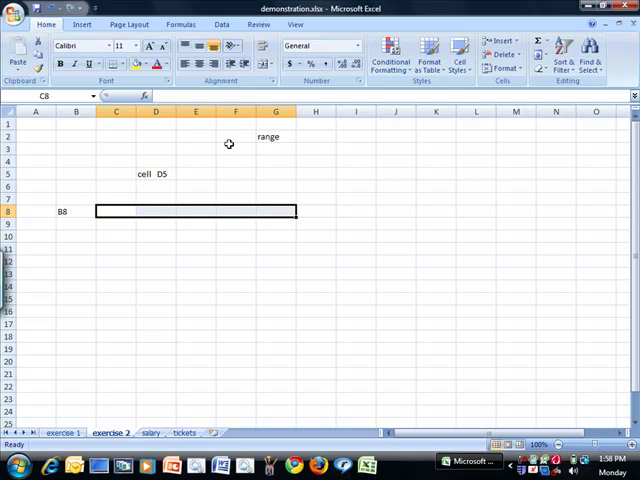
{"action": "mouse_move", "coordinate": [272, 208]}
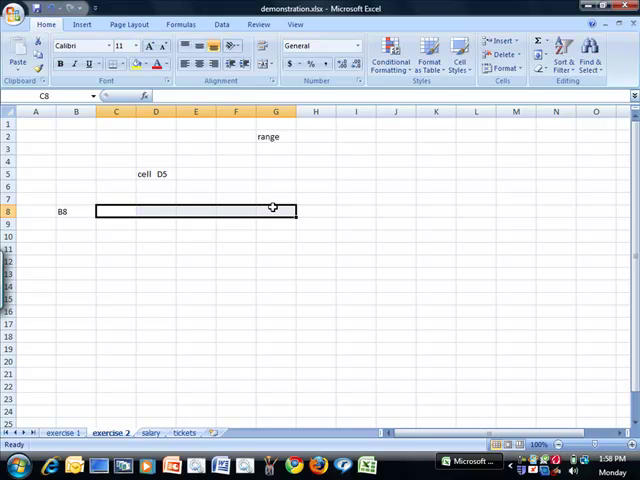
{"action": "mouse_move", "coordinate": [254, 184]}
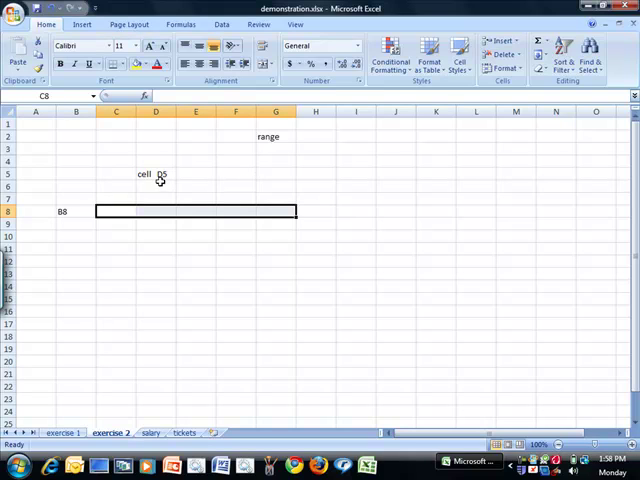
{"action": "mouse_move", "coordinate": [196, 184]}
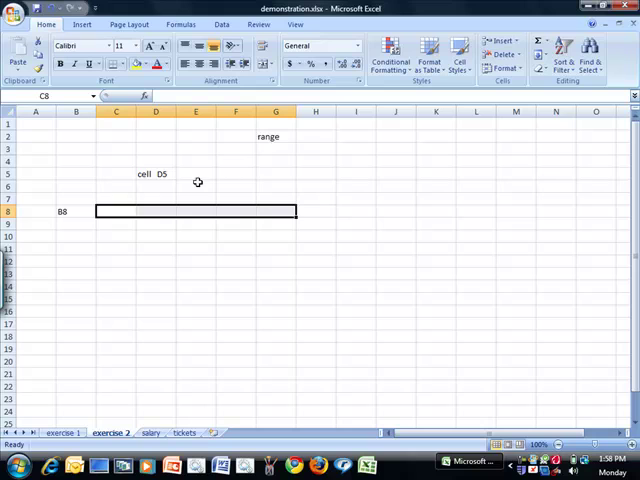
{"action": "mouse_move", "coordinate": [226, 188]}
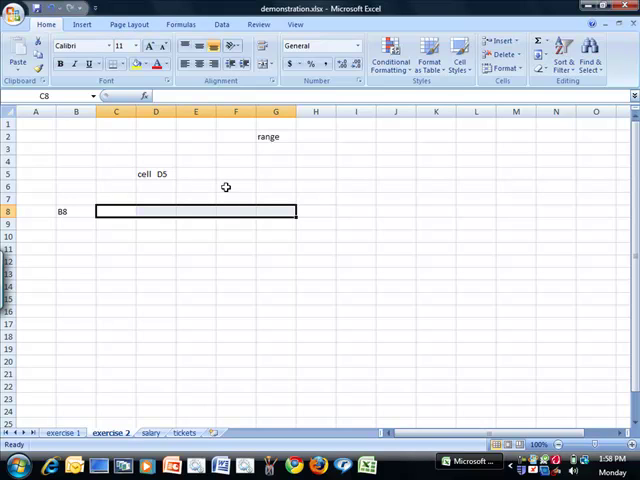
- Begin entering the range reference F3:G10 into cell F6
{"action": "left_click", "coordinate": [236, 186]}
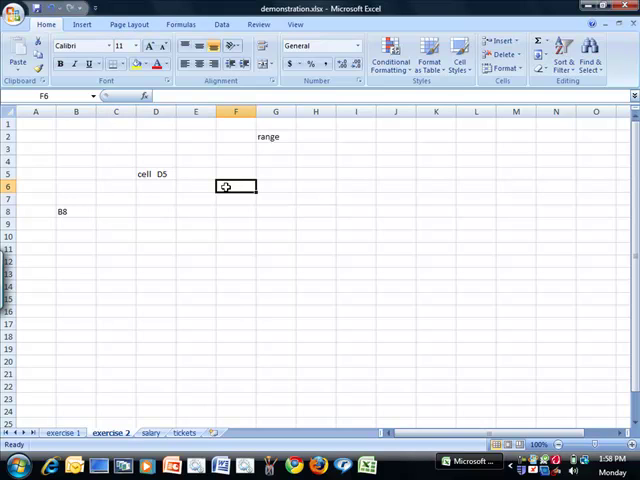
{"action": "type", "text": "F3:"}
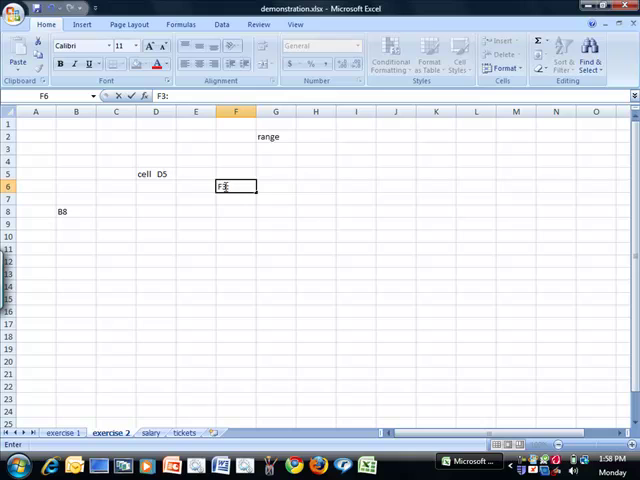
{"action": "type", "text": "G1"}
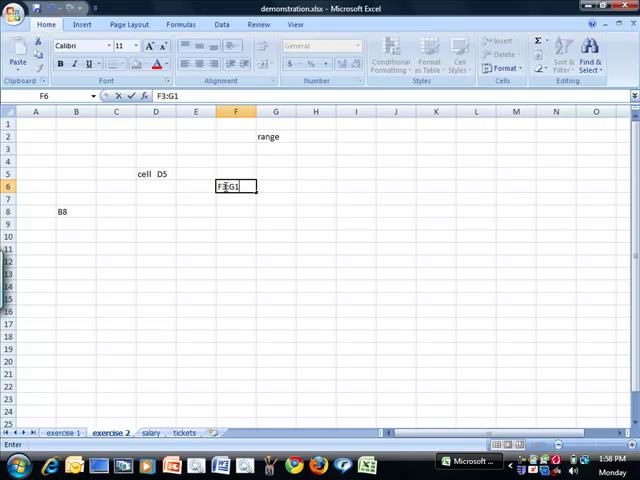